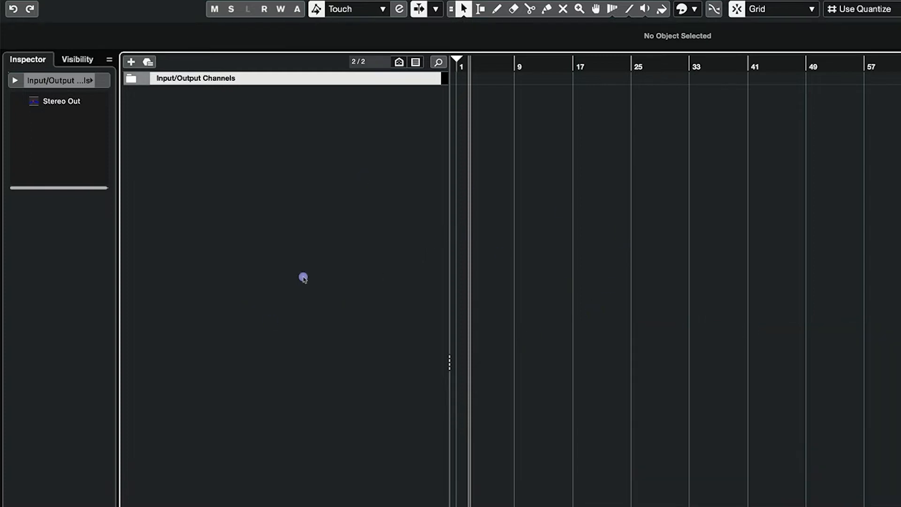
# Add a new instrument track running Beat Scholar, named Beat Scholar 01
pyautogui.rightClick(303, 278)
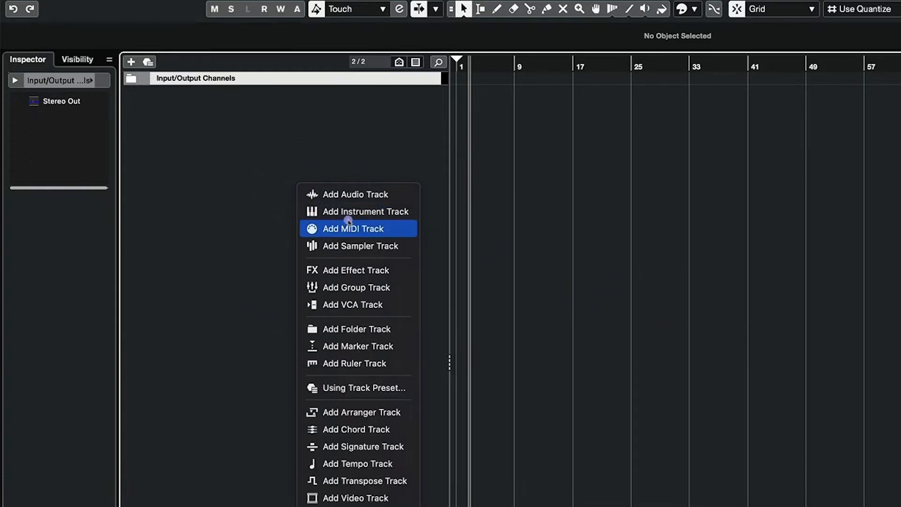
pyautogui.click(366, 211)
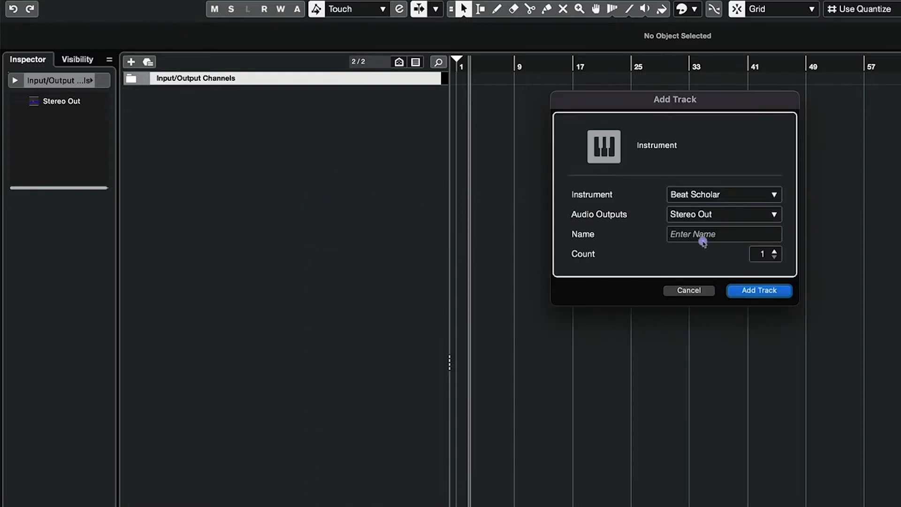
pyautogui.click(758, 290)
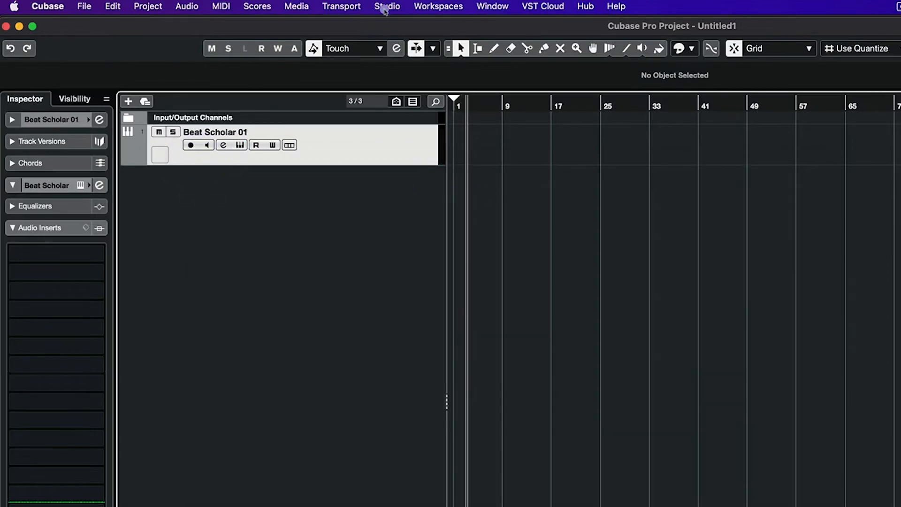
# Activate all of Beat Scholar's separate drum outputs in the VST Instruments rack
pyautogui.click(386, 6)
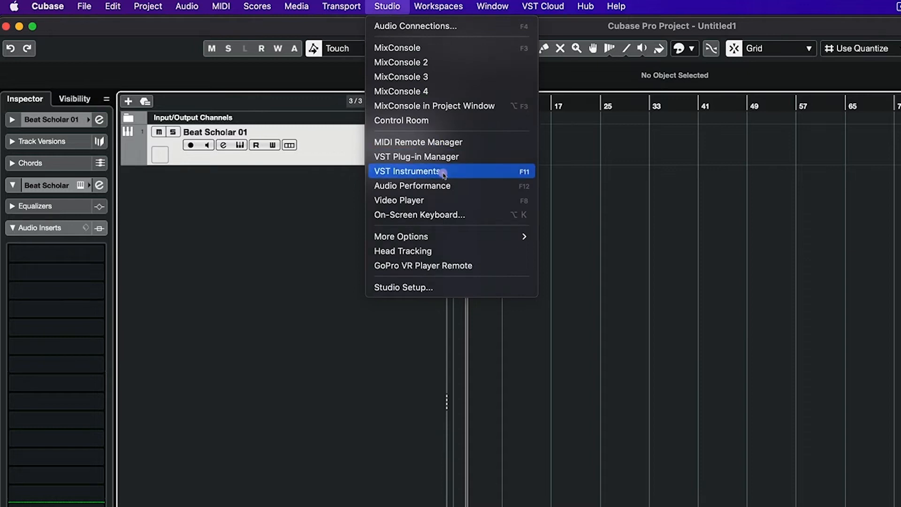
pyautogui.click(407, 171)
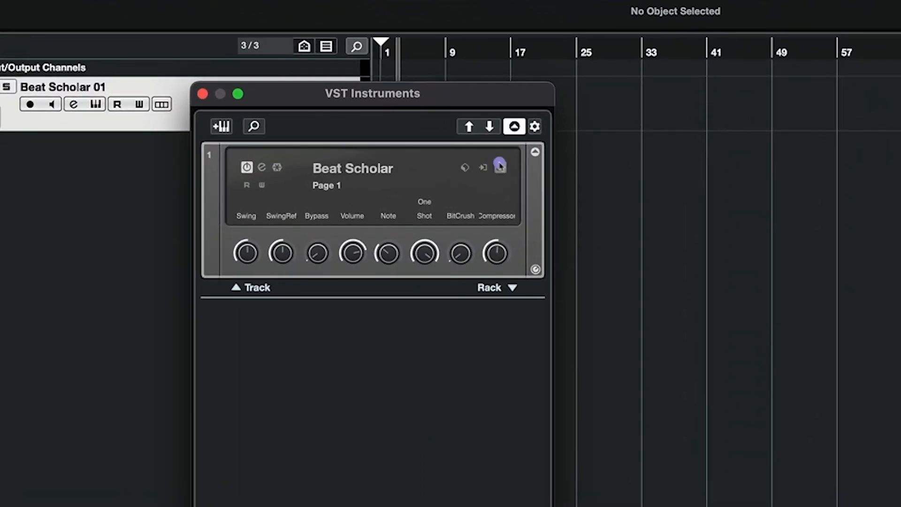
pyautogui.click(498, 167)
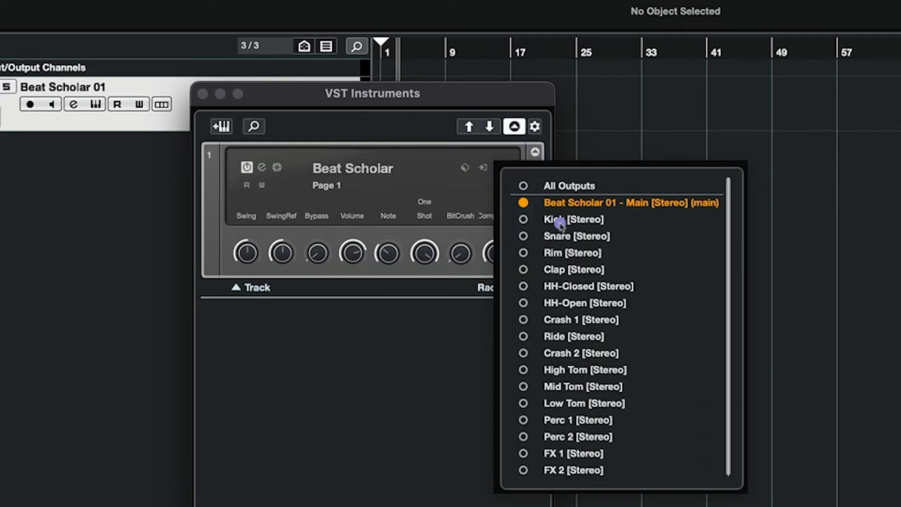
pyautogui.moveTo(559, 456)
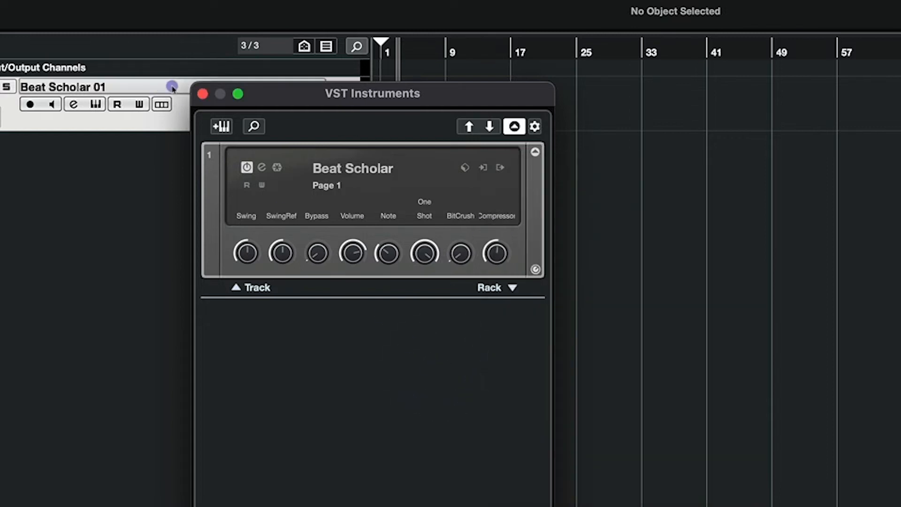
pyautogui.click(202, 94)
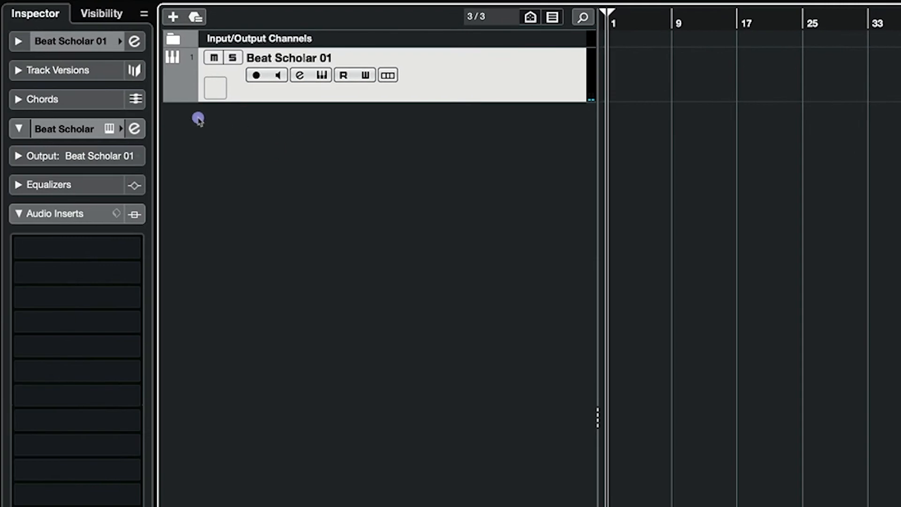
pyautogui.moveTo(169, 94)
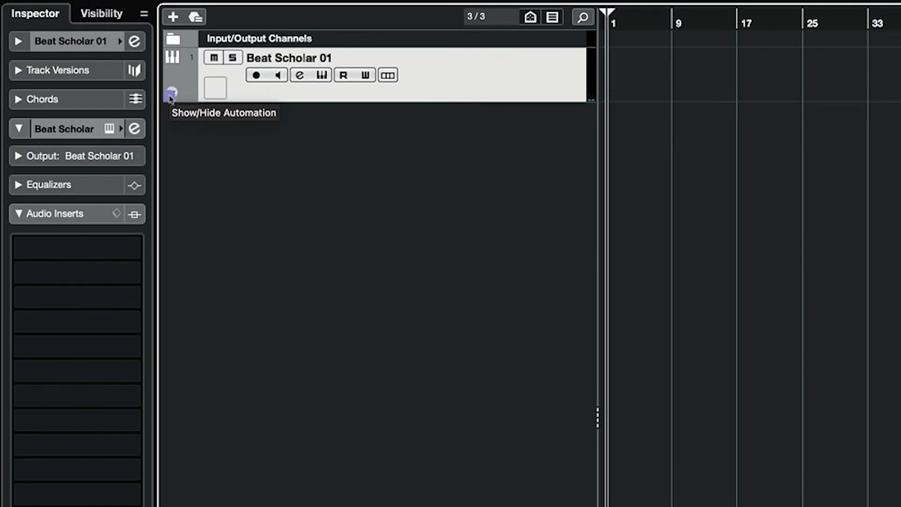
# Reveal Beat Scholar 01's Kick, Snare, Rim, Clap, hi-hat and Crash output channels beneath the track
pyautogui.click(170, 93)
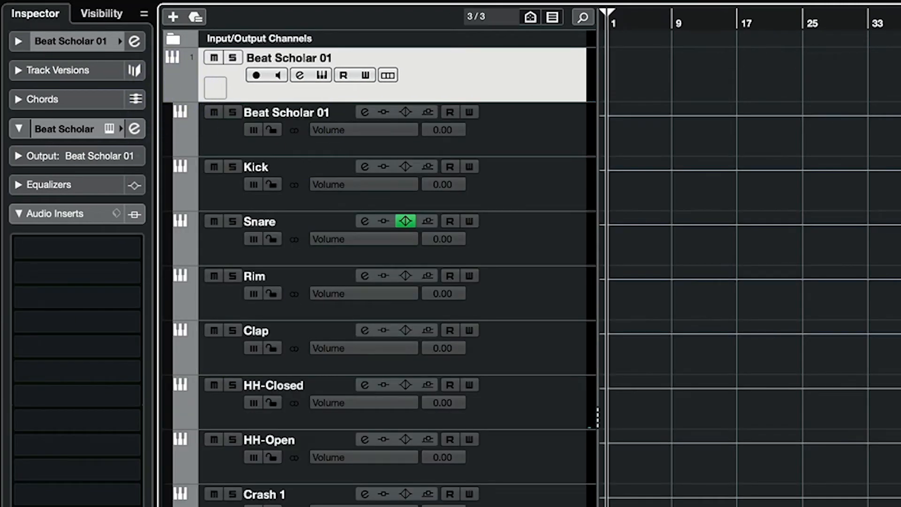
pyautogui.moveTo(395, 288)
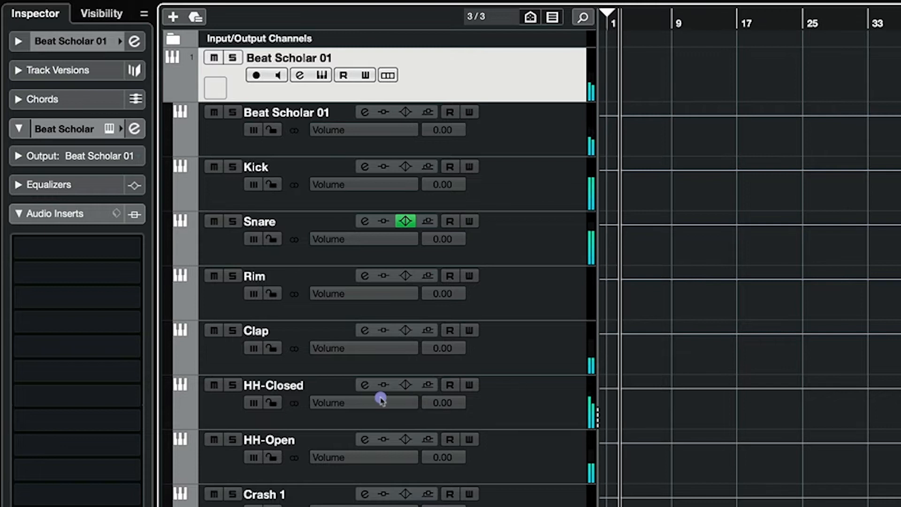
pyautogui.moveTo(609, 303)
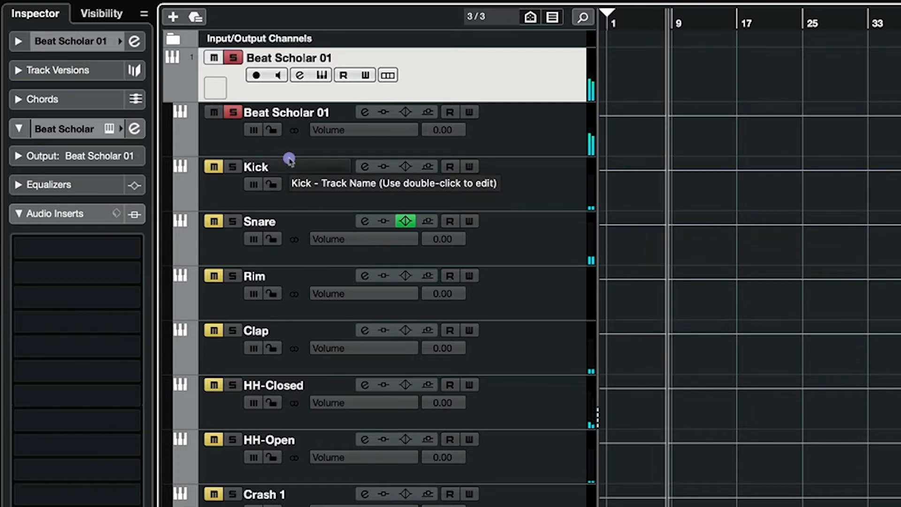
pyautogui.moveTo(271, 129)
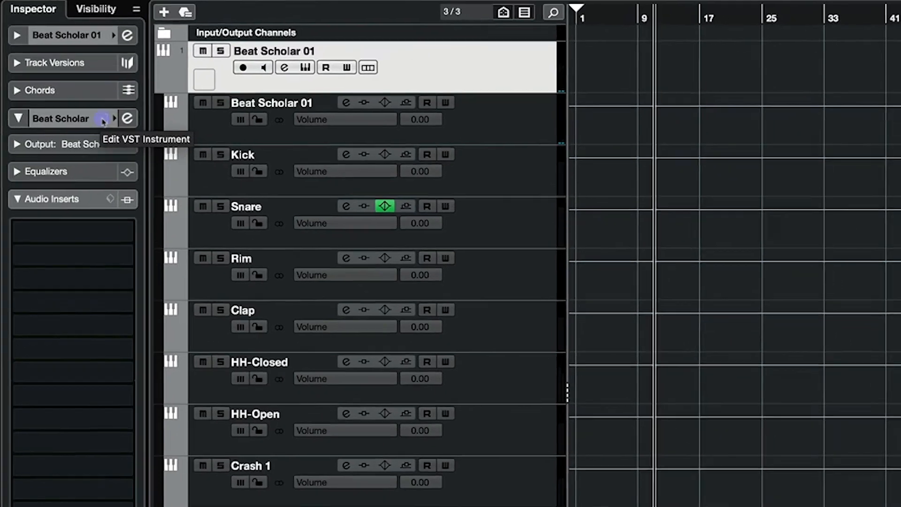
# Disable Beat Scholar's AUX section from its Enable options menu
pyautogui.click(103, 120)
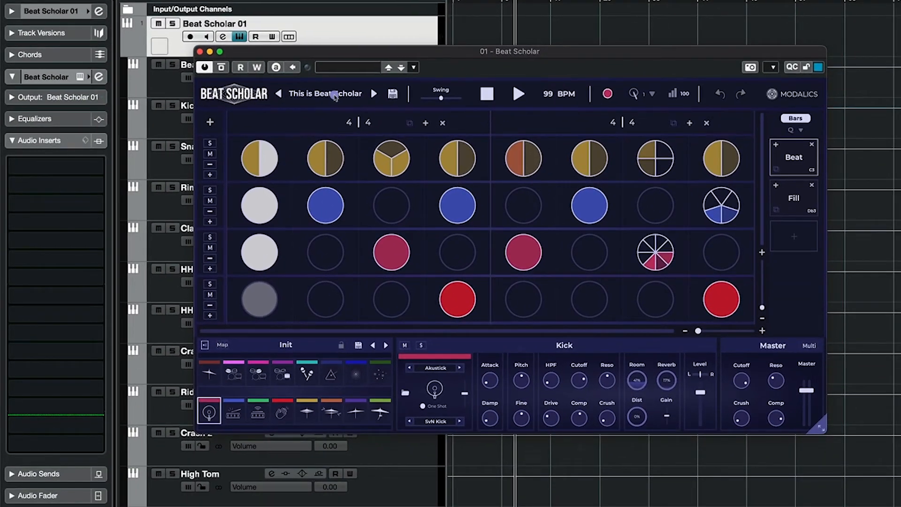
pyautogui.click(325, 93)
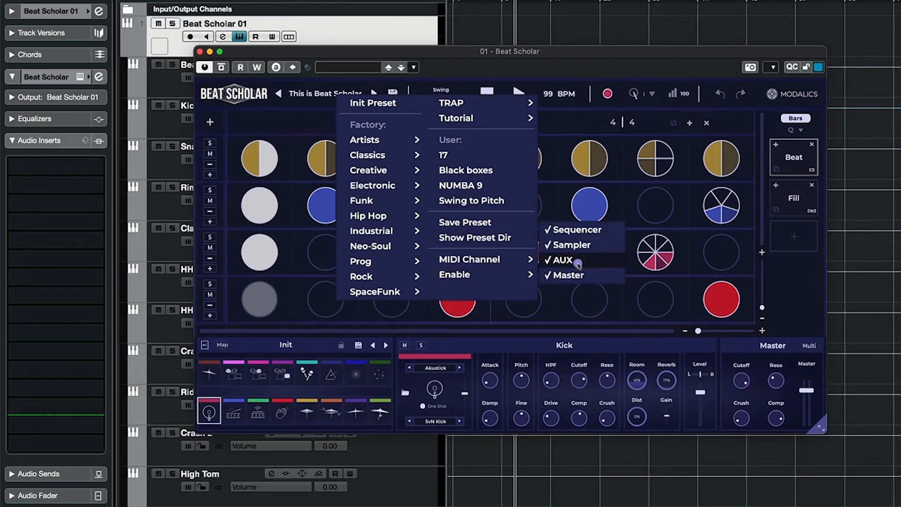
pyautogui.click(652, 449)
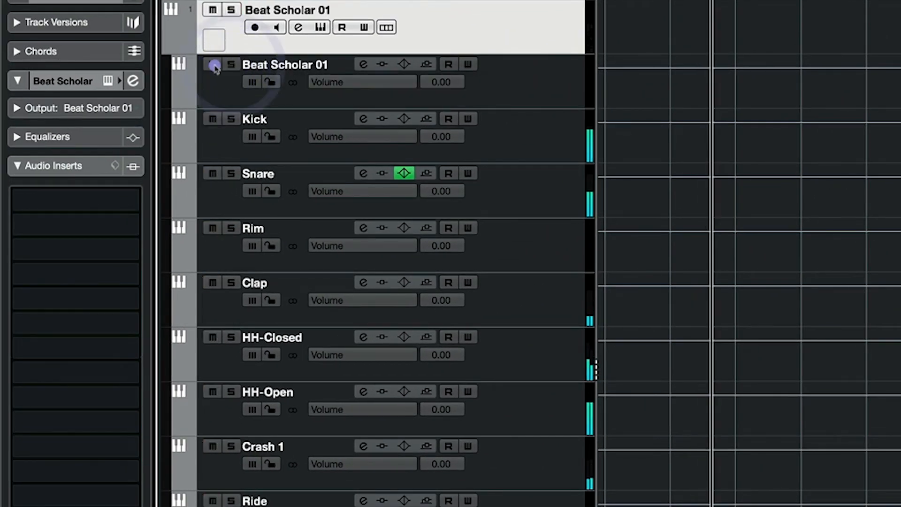
# Mute the main Beat Scholar 01 channel and give Snare an Octaver insert at 74% and 20%
pyautogui.click(211, 64)
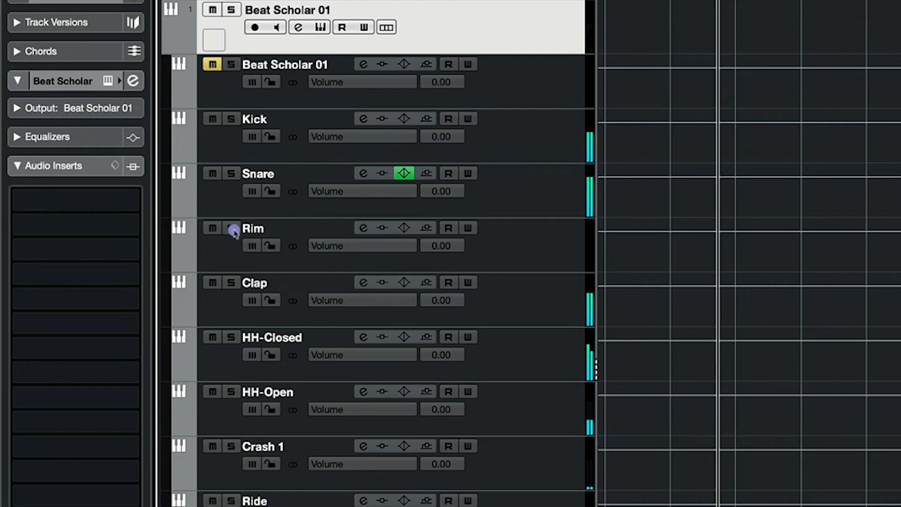
pyautogui.click(259, 173)
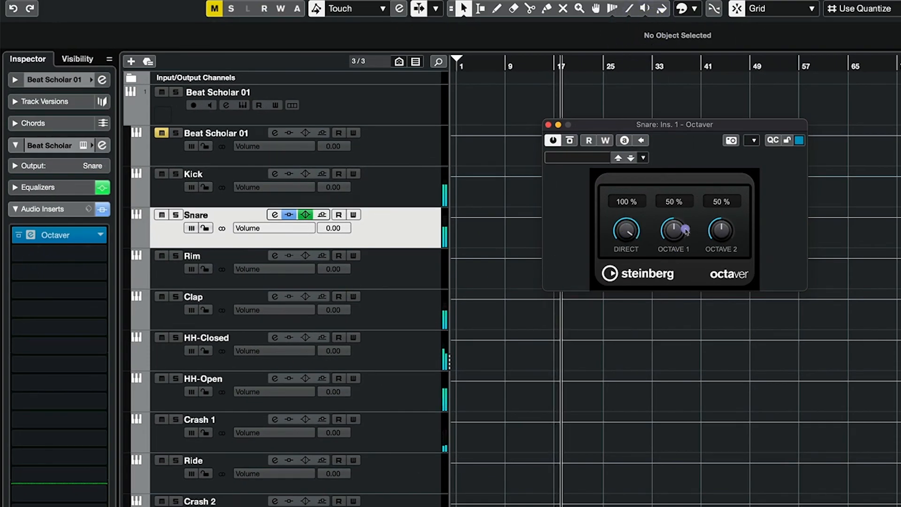
pyautogui.moveTo(674, 230); pyautogui.dragTo(681, 196)
pyautogui.write('p')
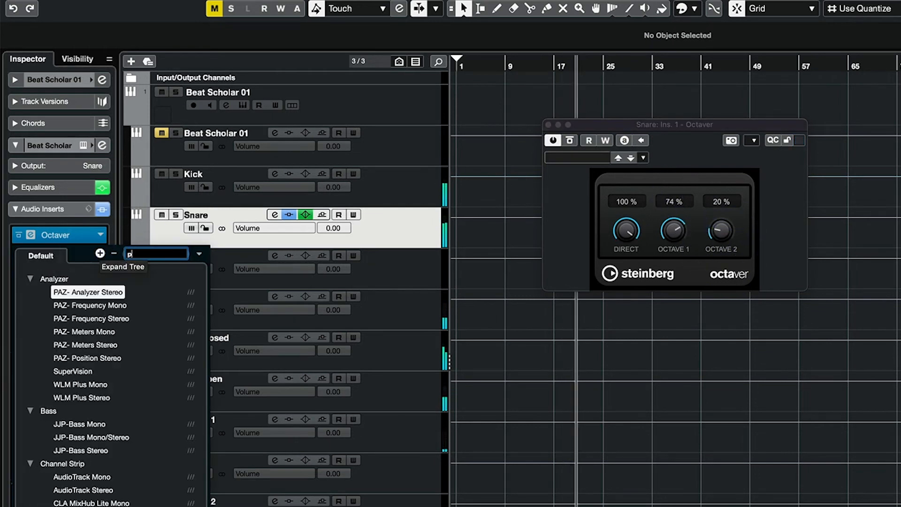
# Insert Parallax after Octaver on Snare with the Or Lubianiker 3D preset
pyautogui.write('ar')
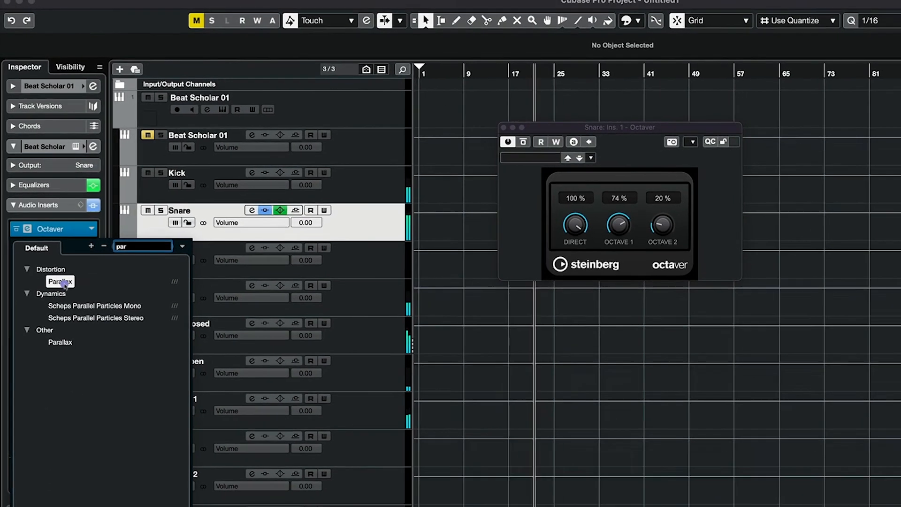
pyautogui.click(59, 282)
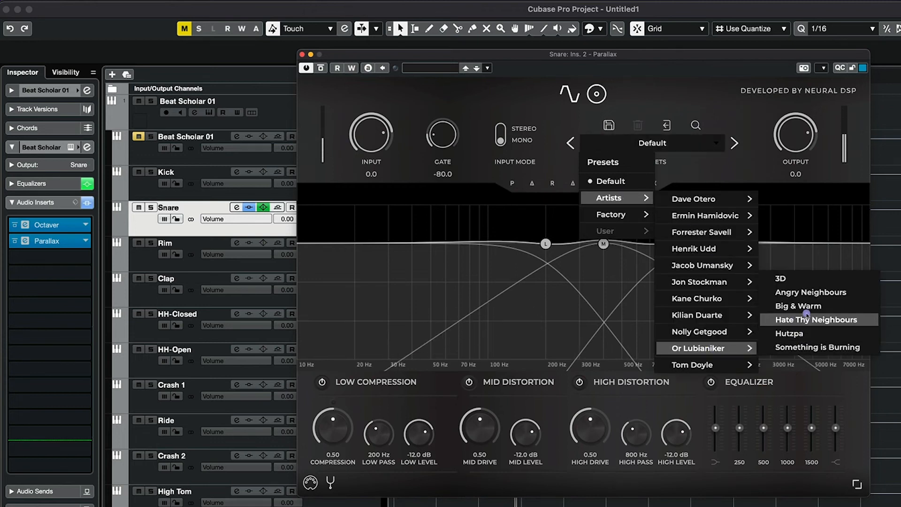
pyautogui.click(780, 279)
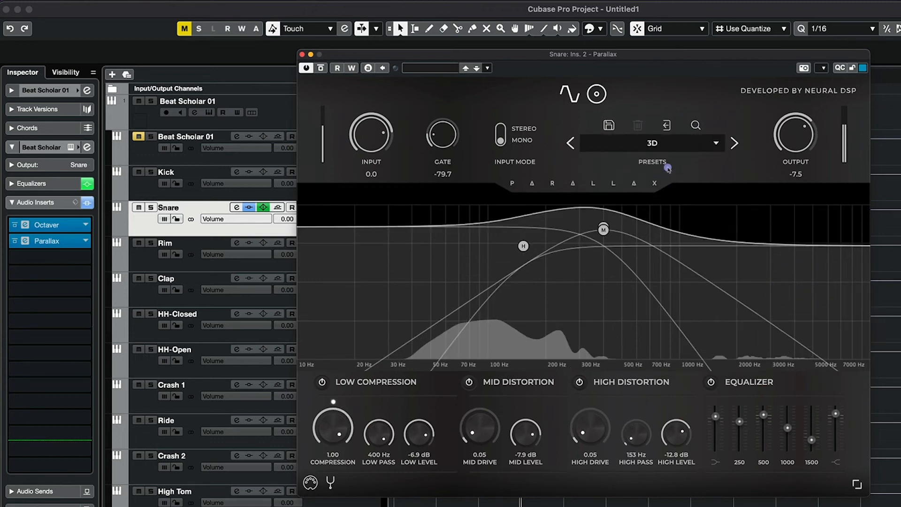